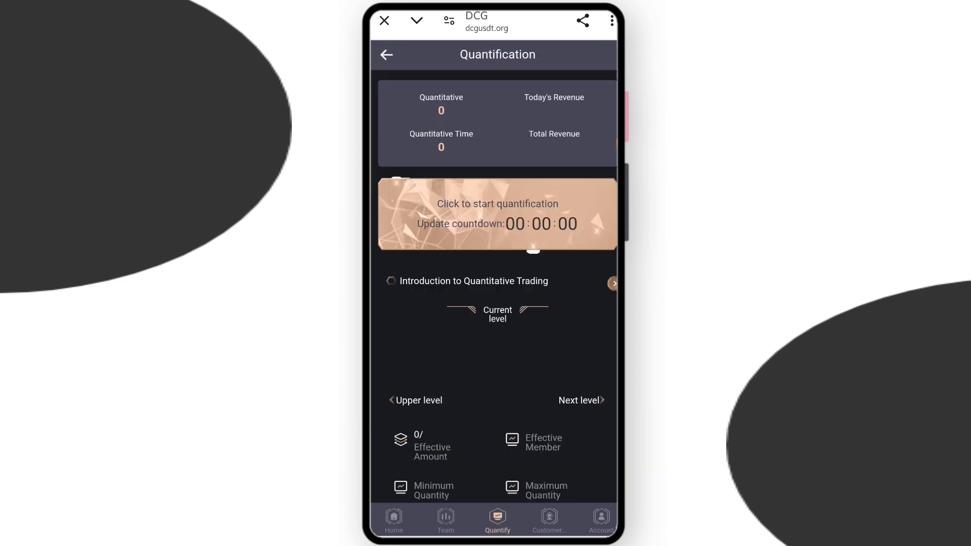
Review the quantification levels, stepping from DCG-1 through DCG-3 and the higher levels
scroll("down", 3)
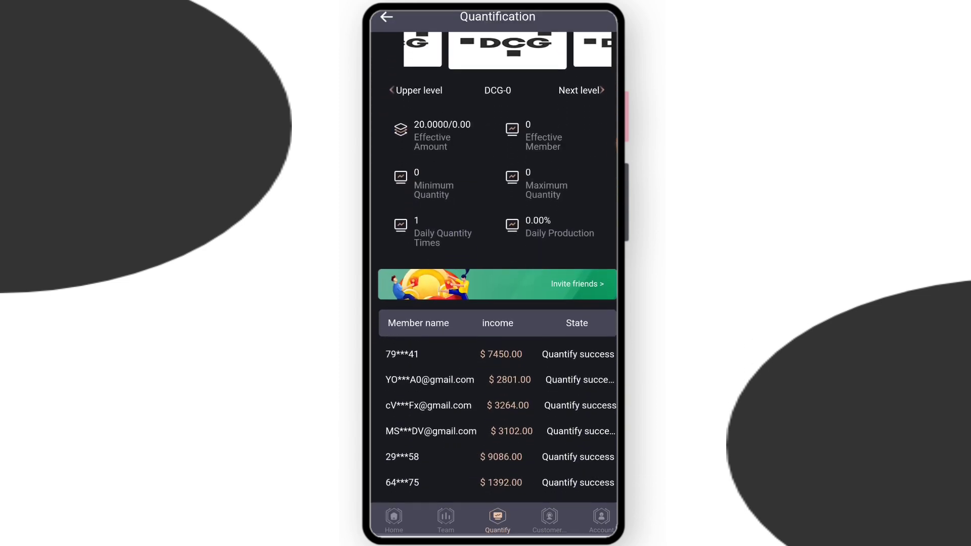
left_click(602, 90)
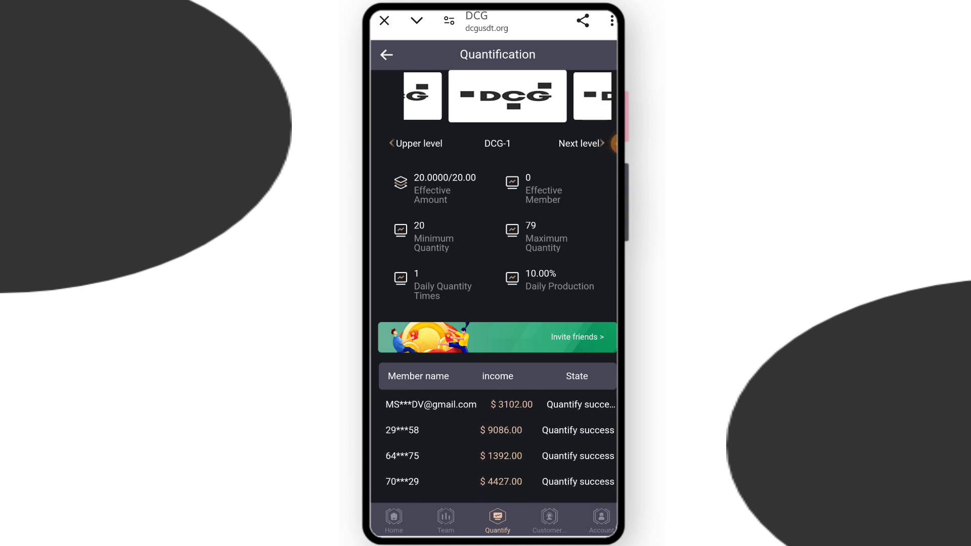
left_click(579, 143)
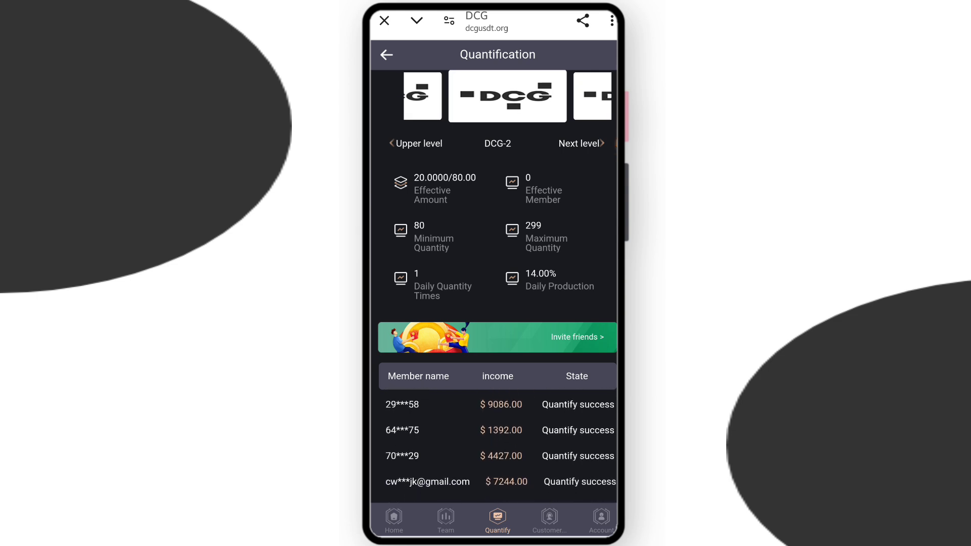
left_click(579, 143)
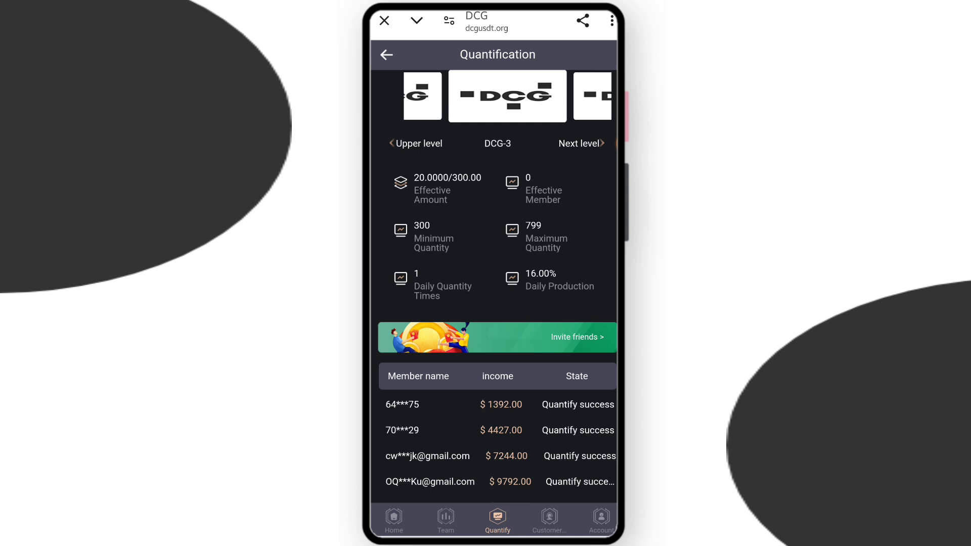
scroll("up", 3)
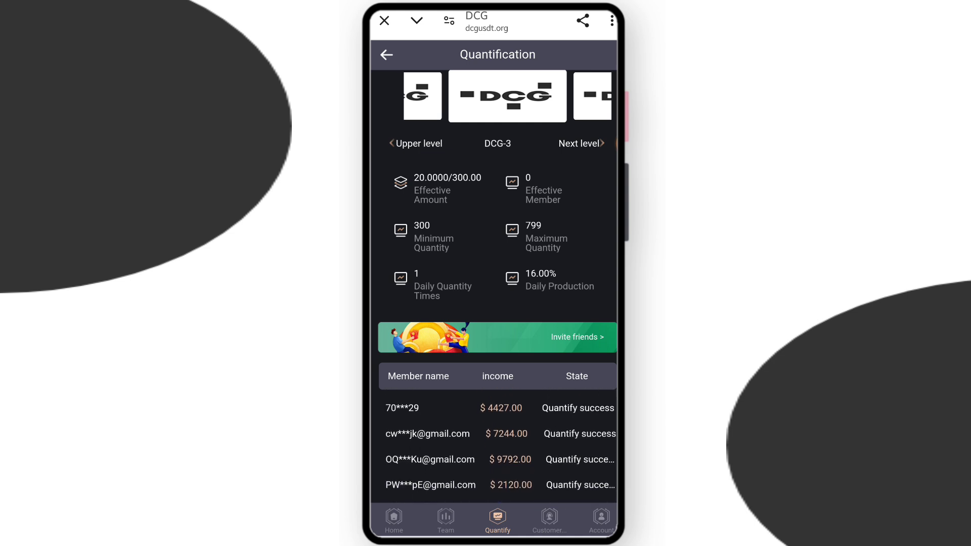
left_click(581, 142)
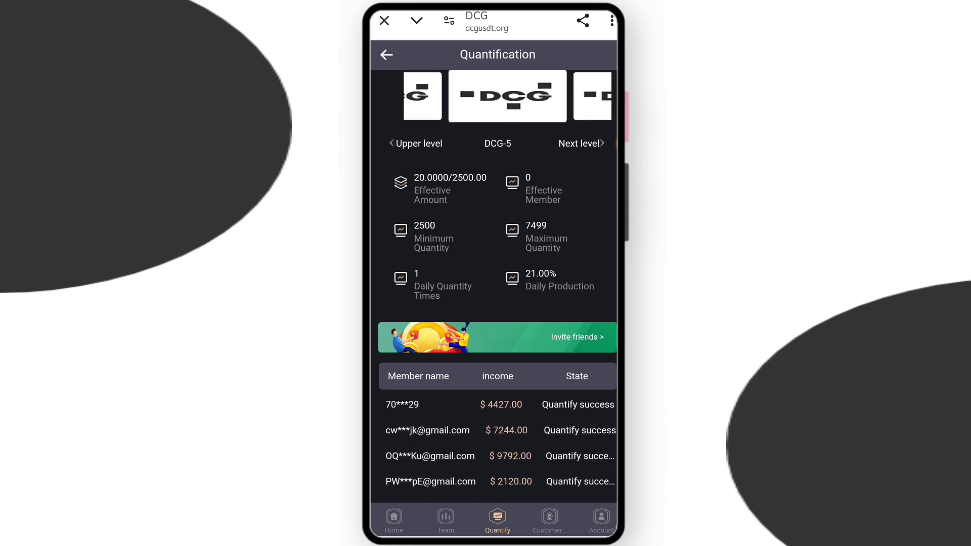
scroll("down", 3)
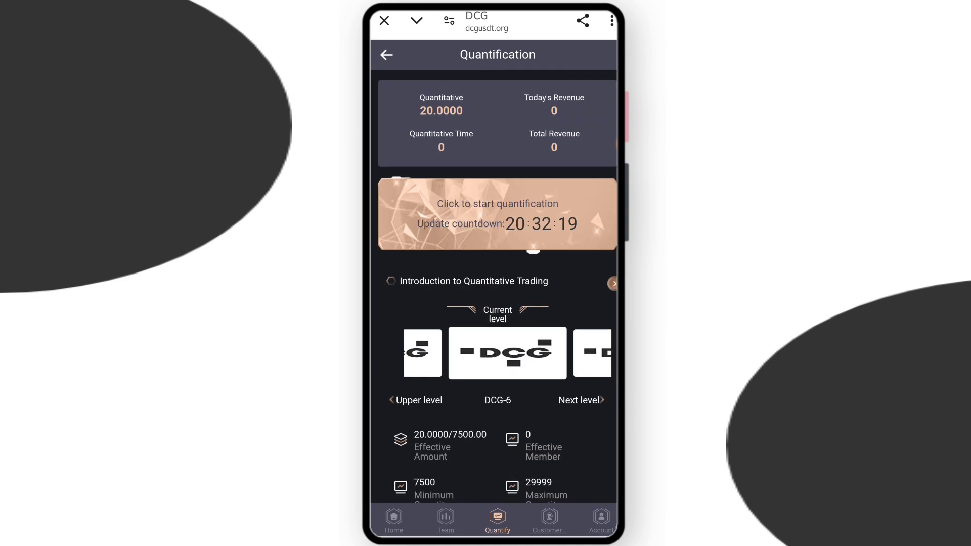
From Account, bring up the USDT recharge page and copy the TRC20 deposit address
left_click(600, 520)
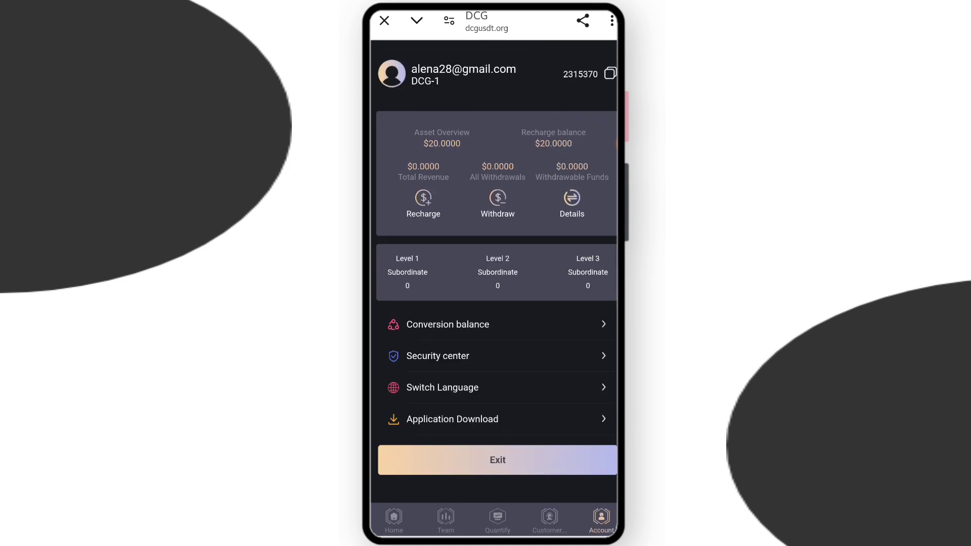
left_click(423, 205)
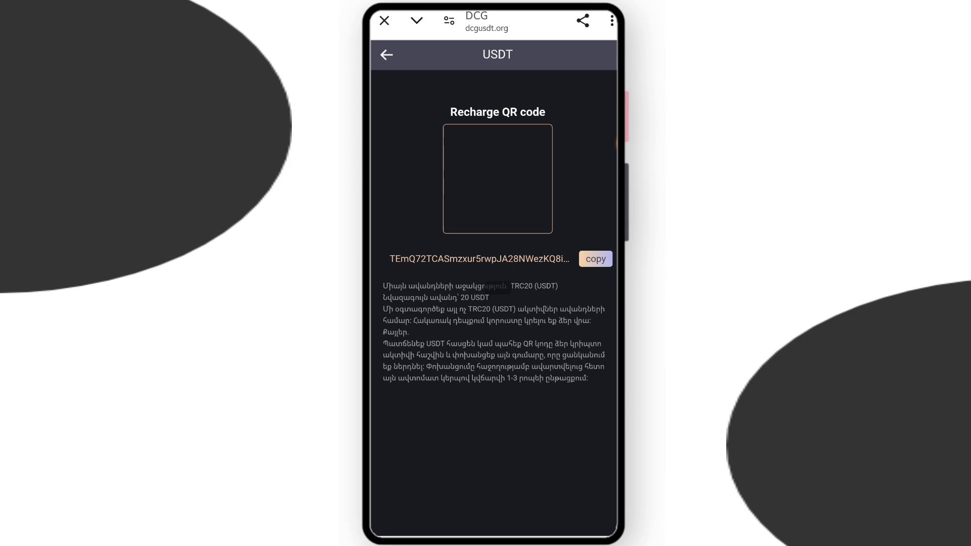
left_click(595, 258)
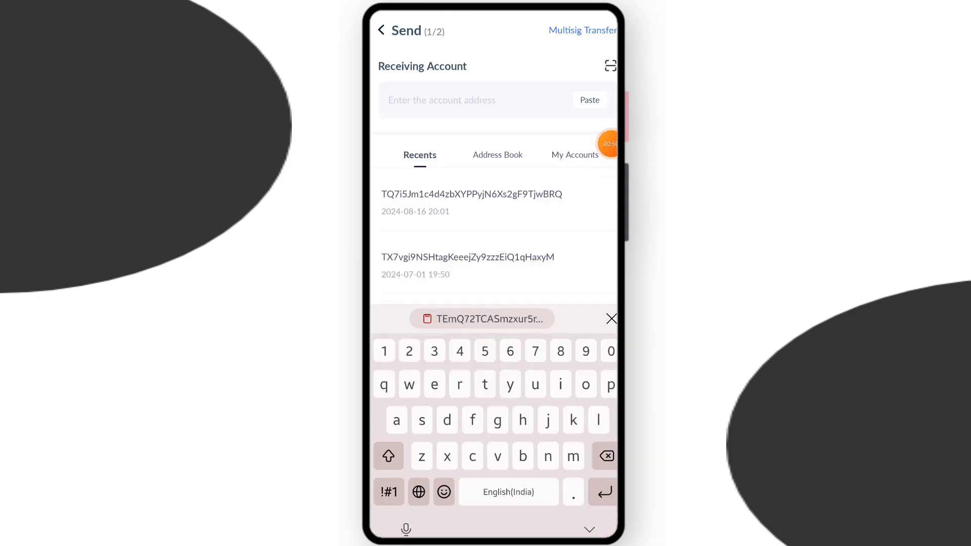
left_click(480, 319)
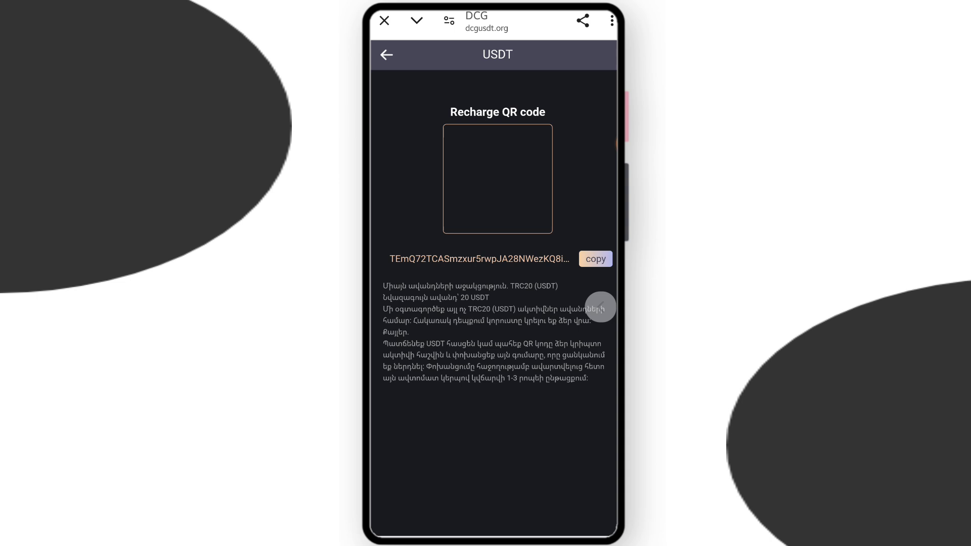
Start today's quantification run and view the account at $22 assets with $2 revenue
left_click(385, 55)
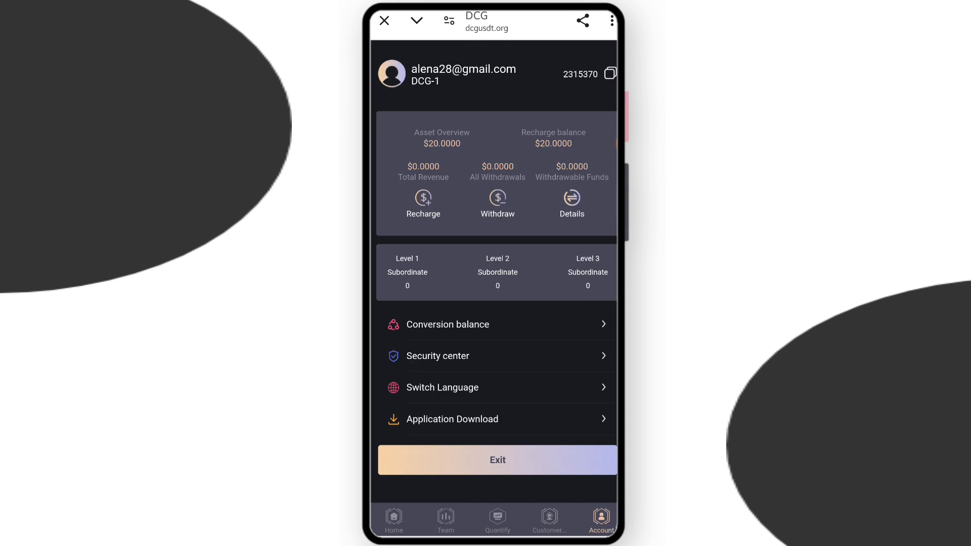
left_click(498, 520)
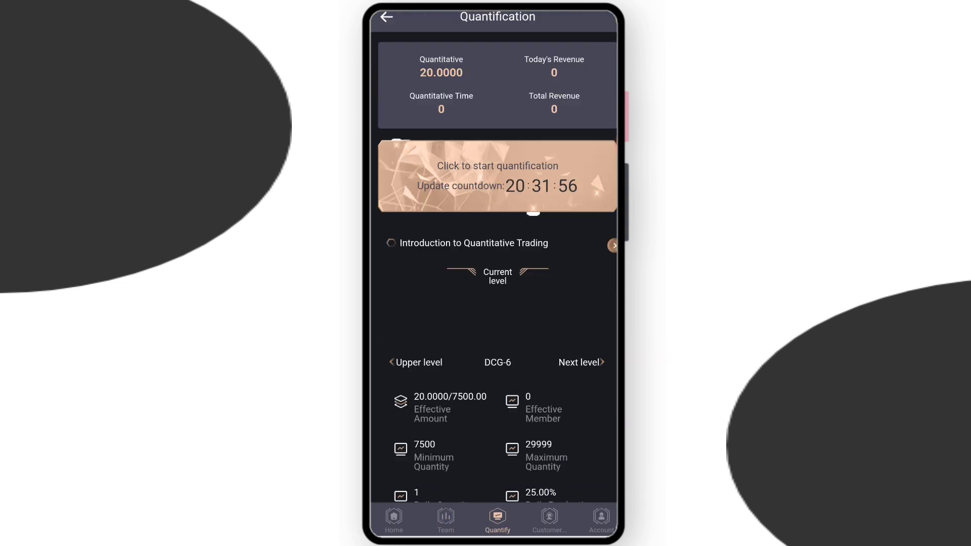
left_click(416, 362)
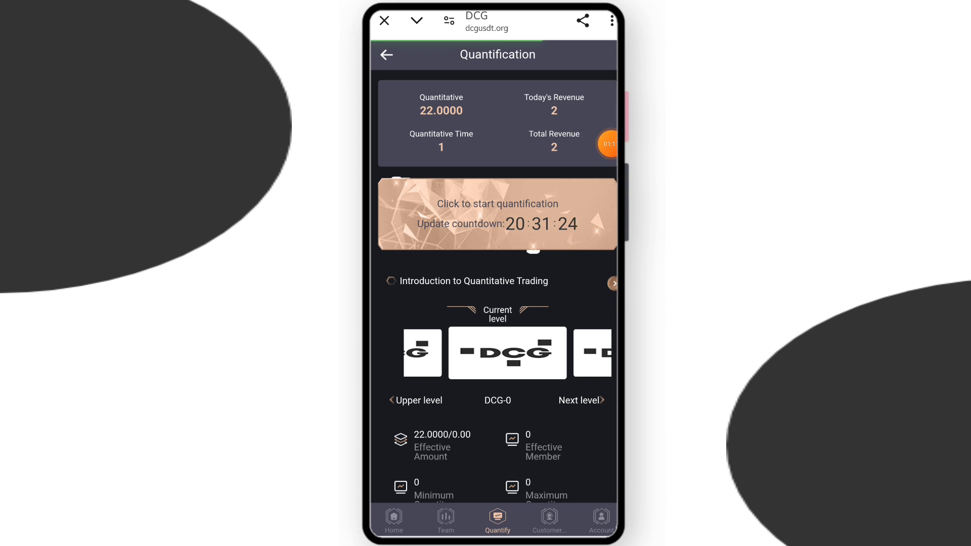
left_click(600, 520)
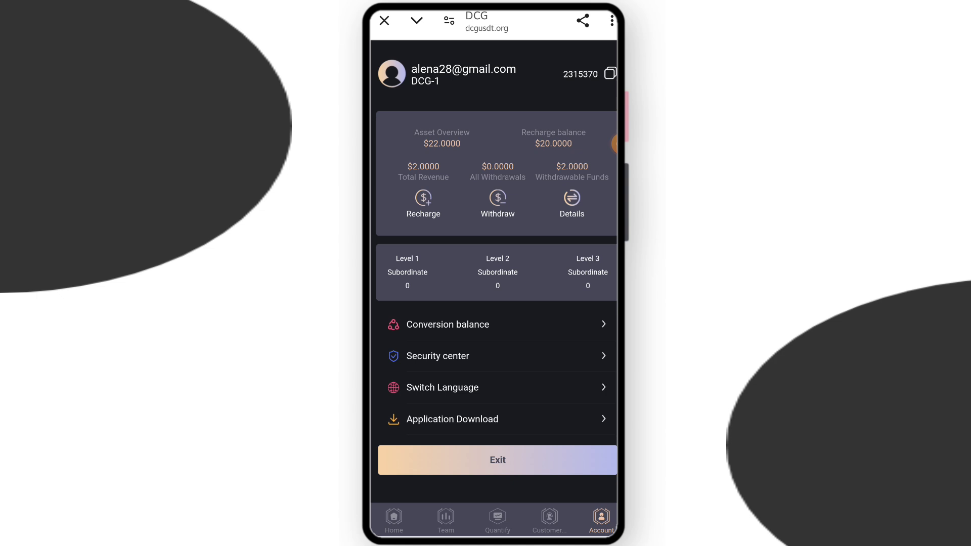
left_click(445, 519)
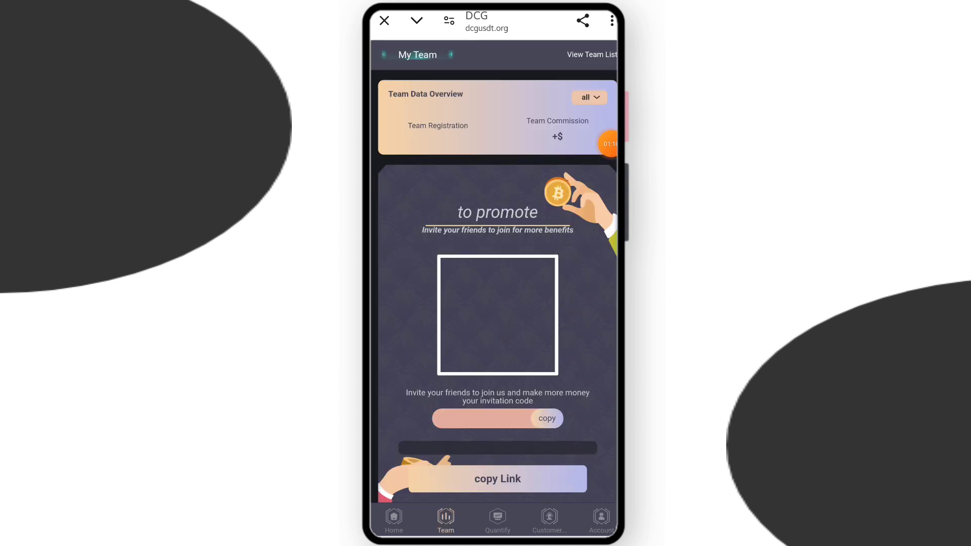
scroll("down", 3)
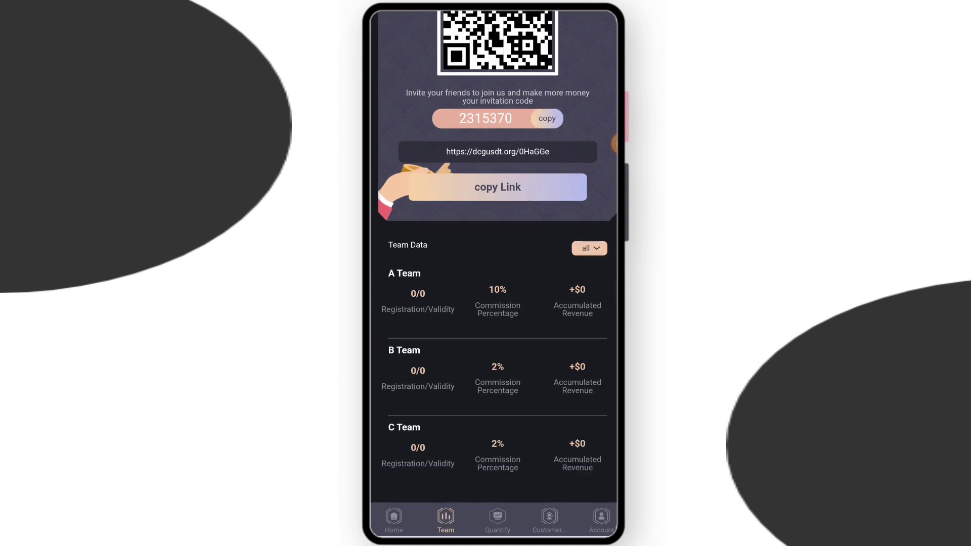
scroll("down", 3)
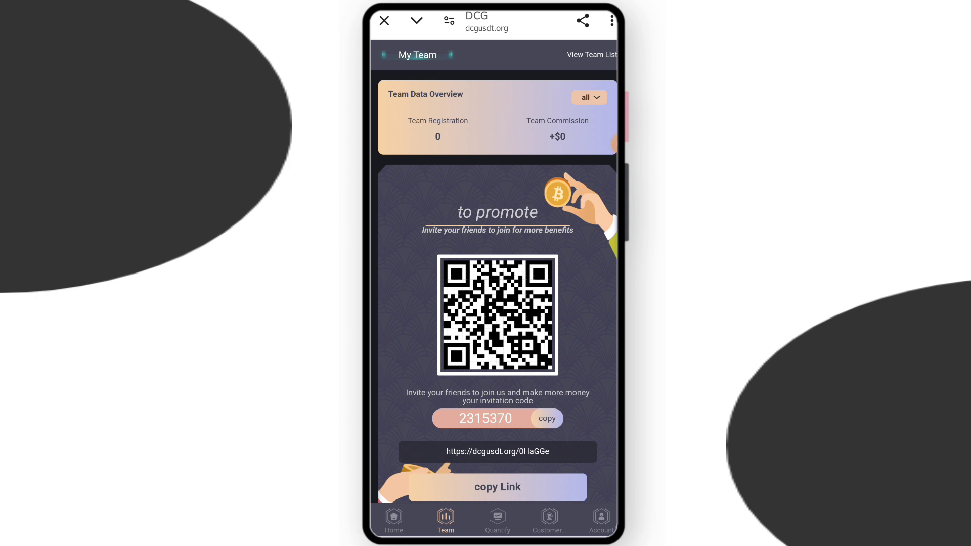
scroll("down", 3)
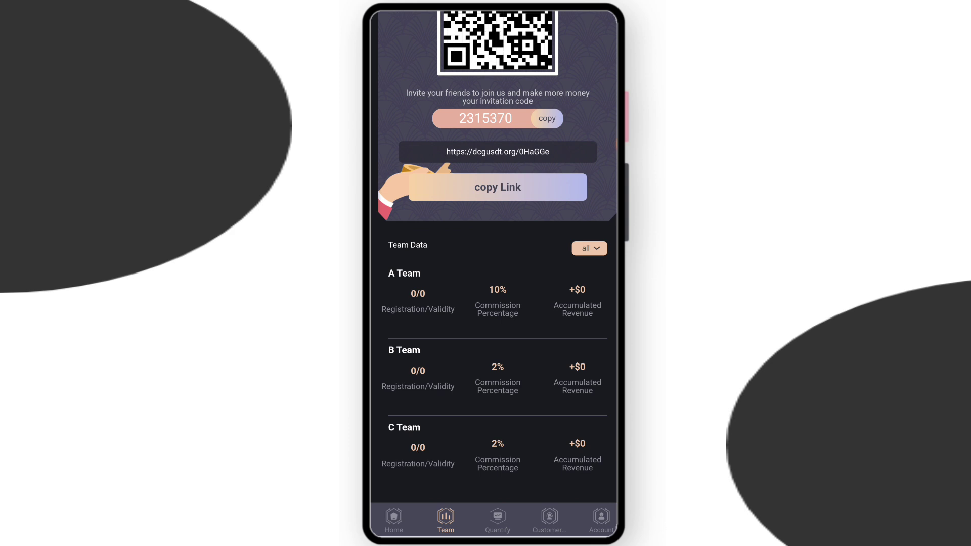
left_click(600, 520)
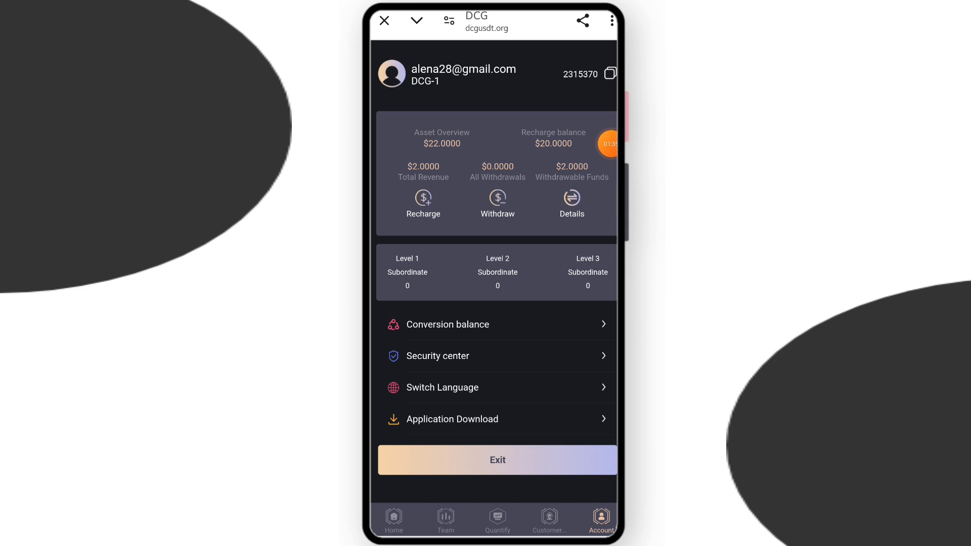
Bring up the Withdraw form with the $2.0000 balance after checking the empty wallet list
left_click(498, 205)
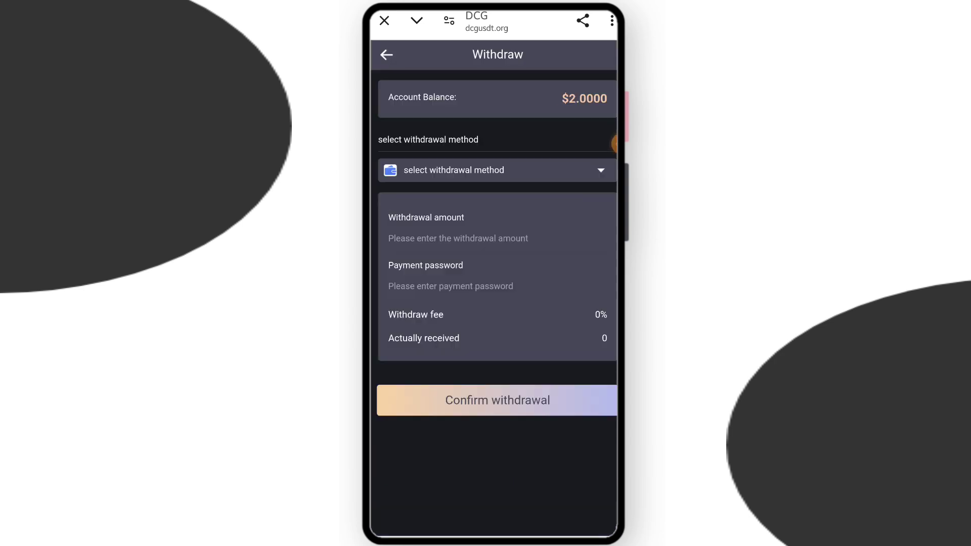
left_click(496, 170)
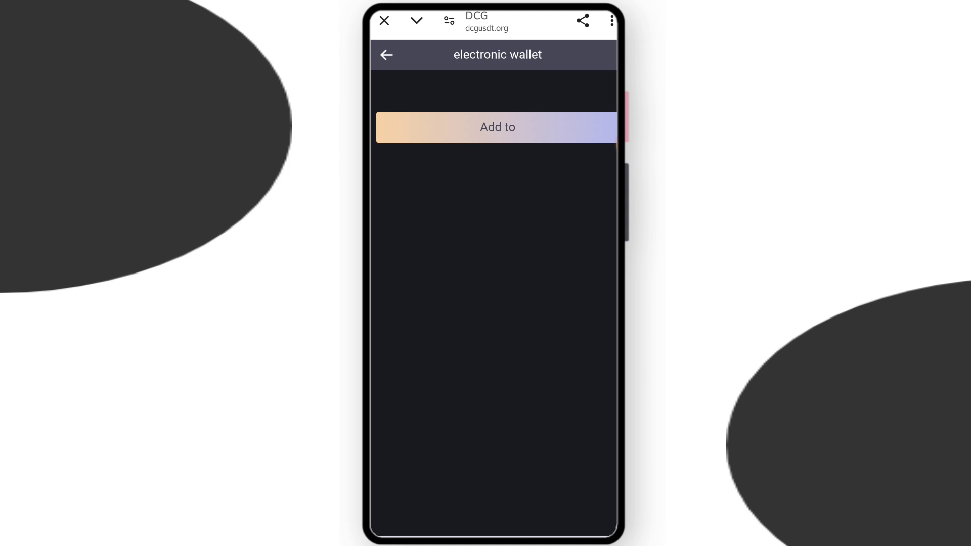
left_click(497, 127)
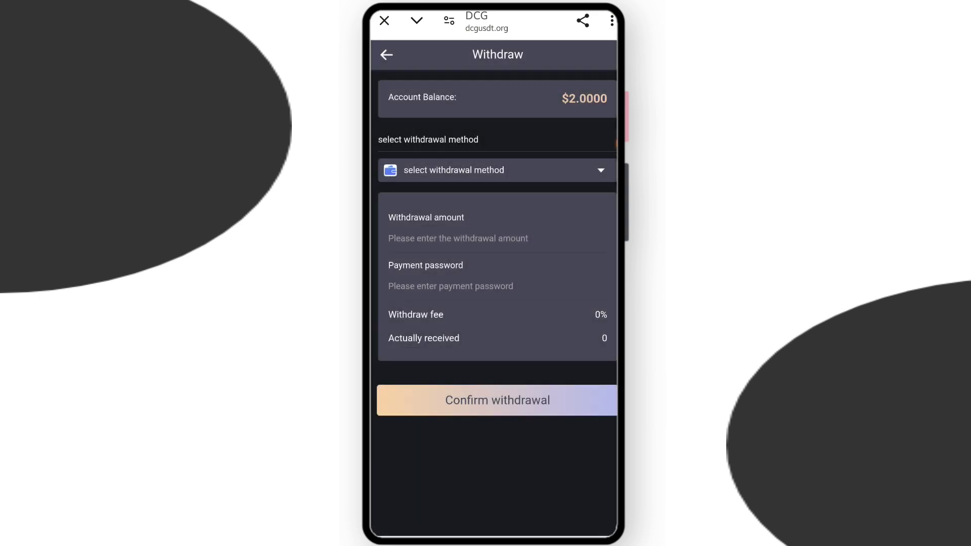
Submit a $2 withdrawal to the saved TRC20 wallet, leaving $0 balance on the account page
left_click(496, 170)
type("2")
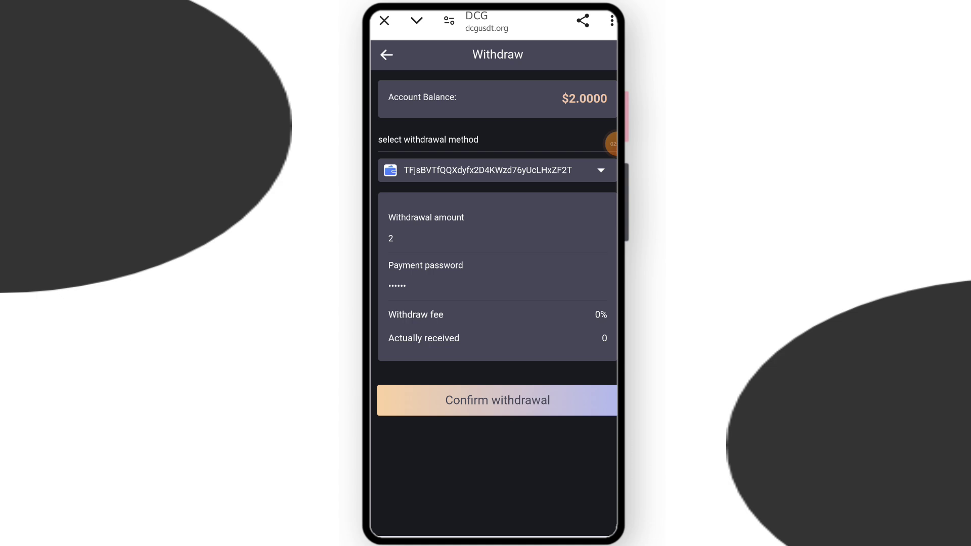
left_click(496, 399)
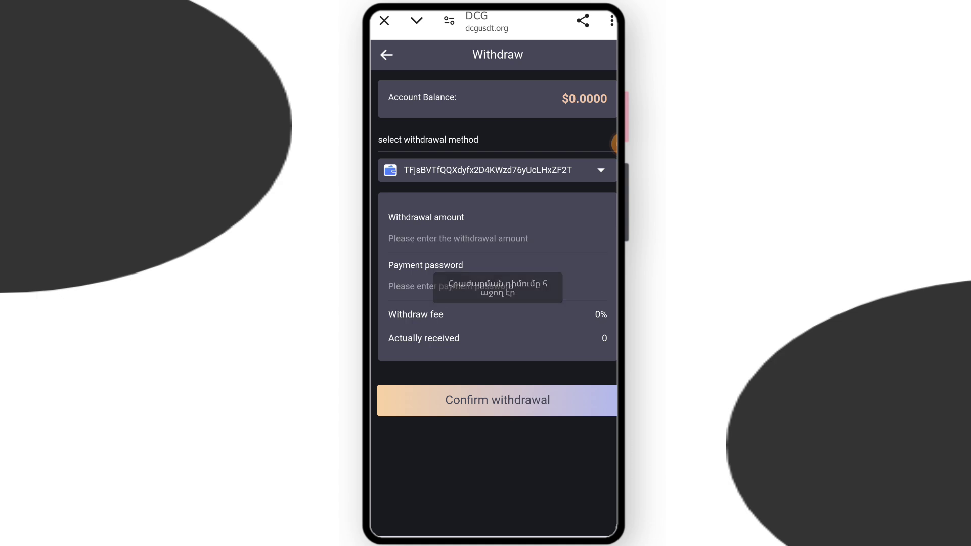
left_click(450, 286)
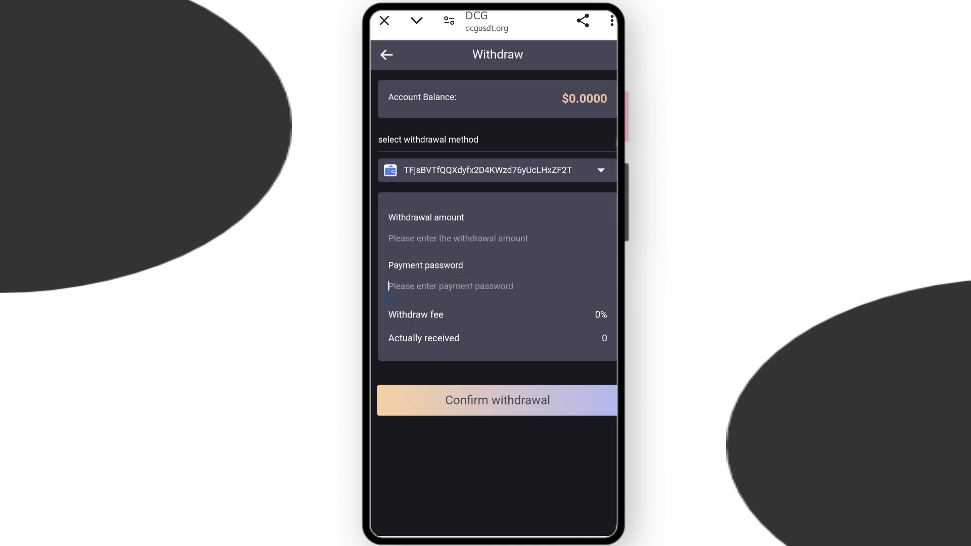
left_click(386, 54)
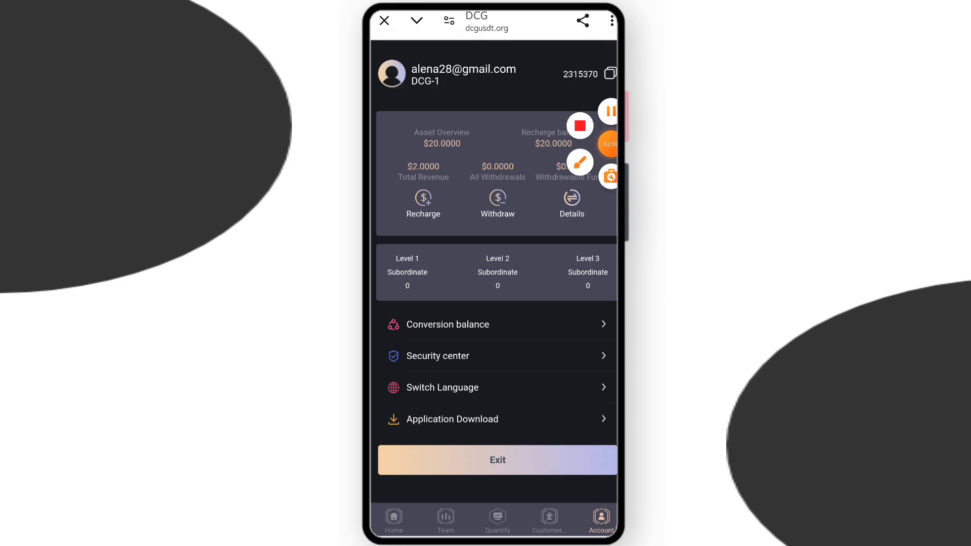